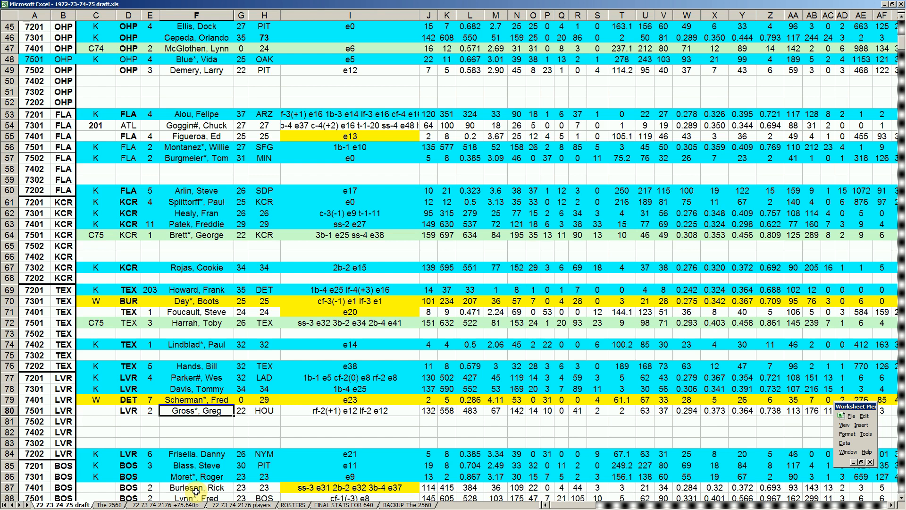
Scroll past the BOS roster and Roger Moret's row down to the LAD and first CIN rows
scroll(down, 3)
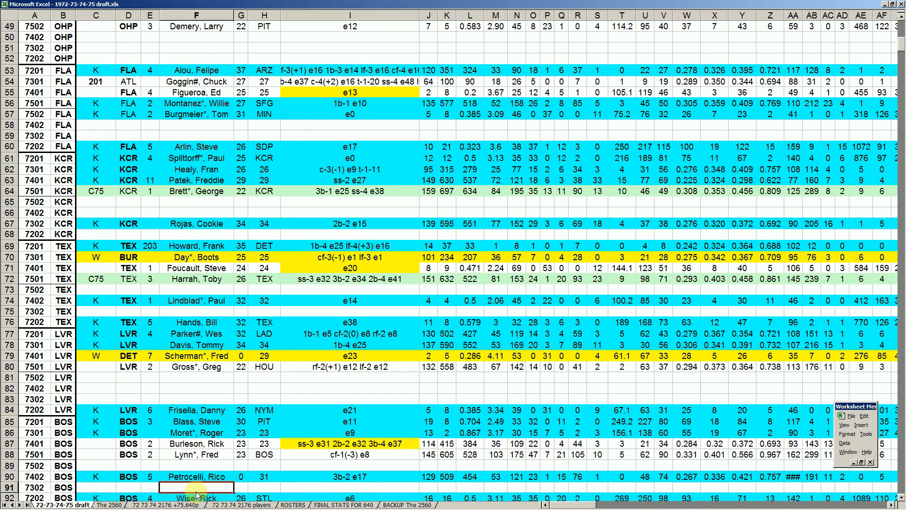
click(197, 432)
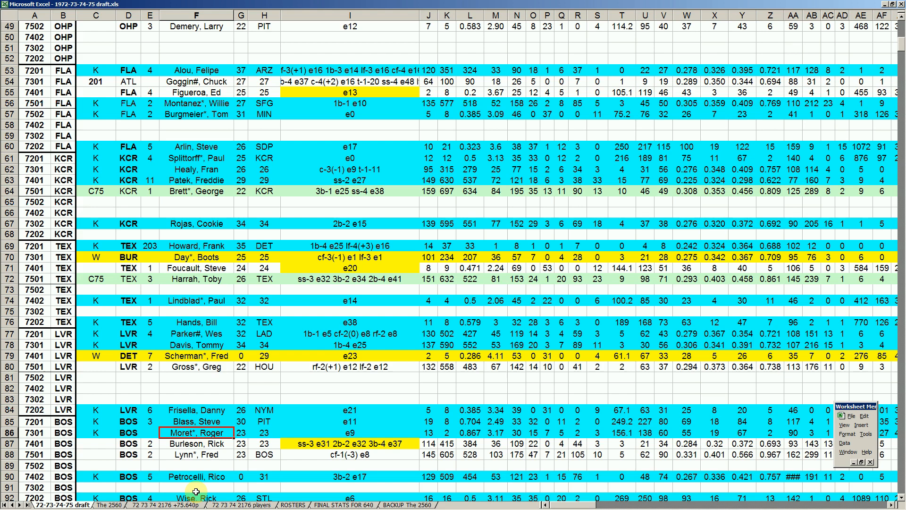
scroll(down, 3)
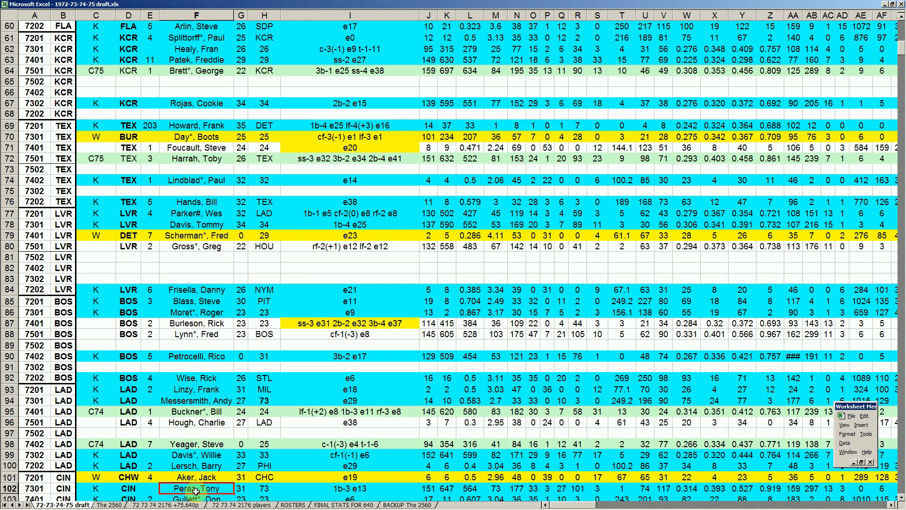
Bring the full CIN roster into view and select Jack Billingham's name in column F
scroll(down, 3)
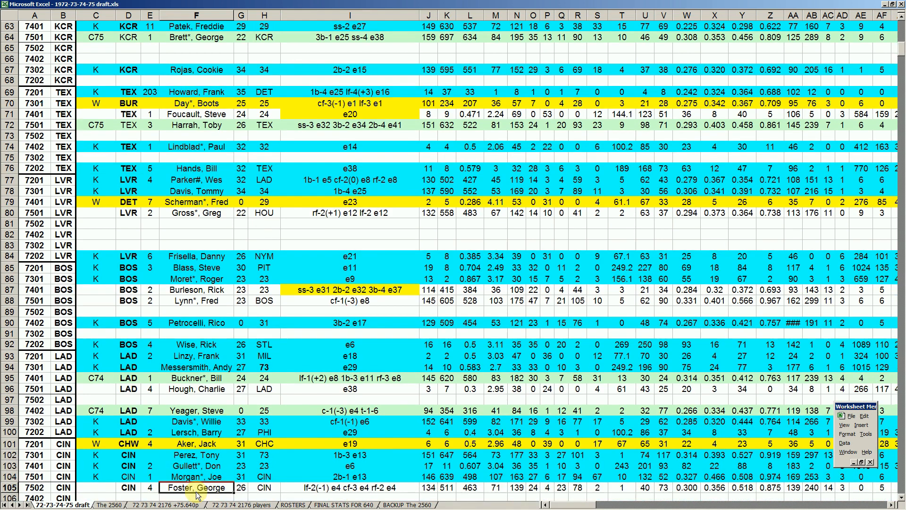
scroll(down, 3)
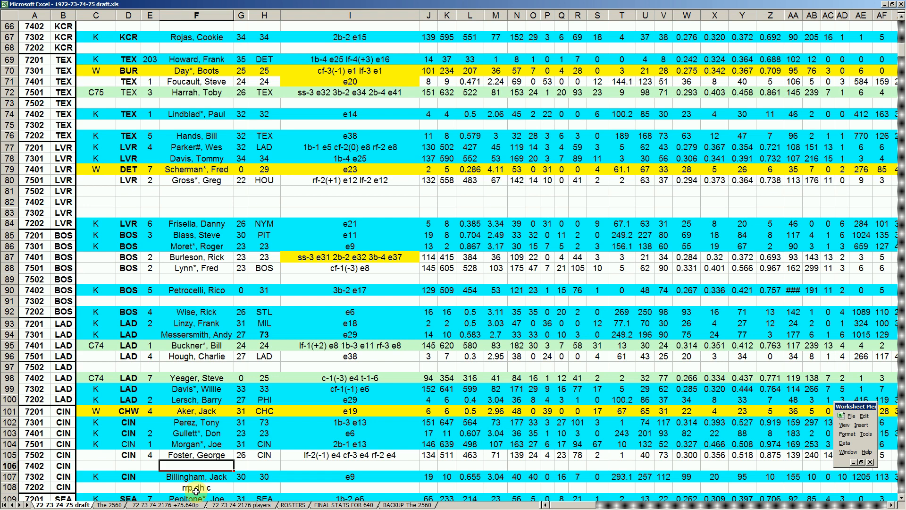
click(196, 476)
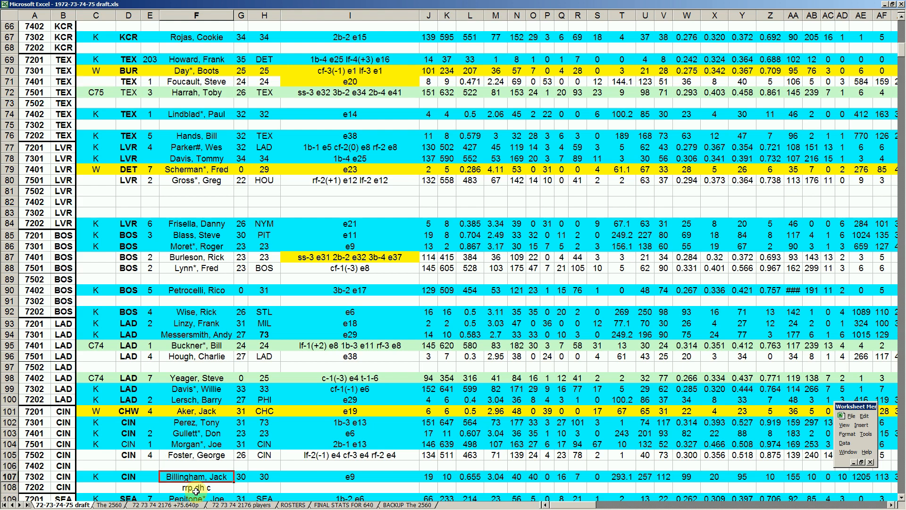
Scroll to the SEA roster and select the empty name cell in row 115
scroll(down, 3)
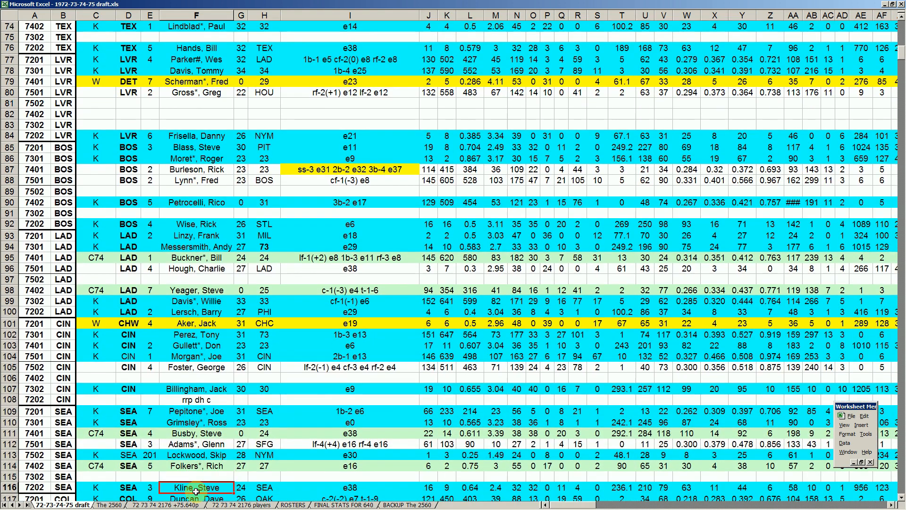
click(197, 477)
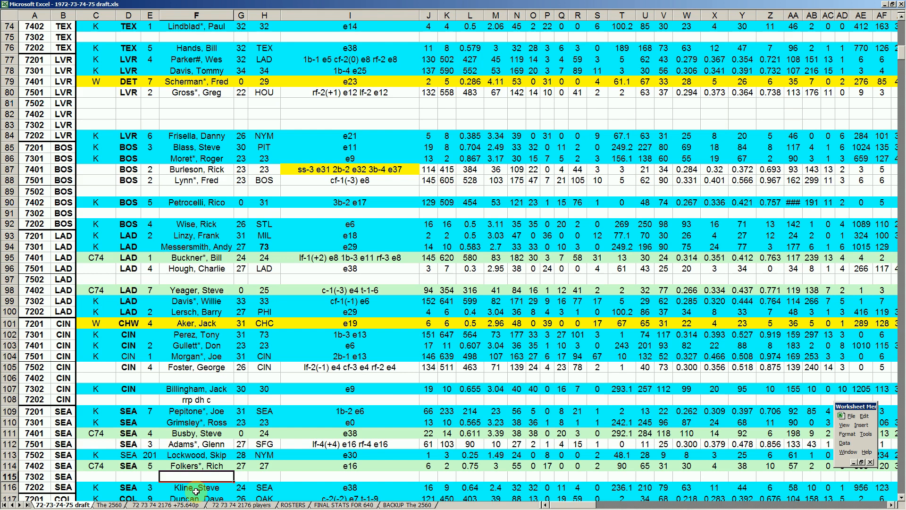
Review the COL roster rows for Rick Monday, Phil Gagliano and Jim Strickland
scroll(down, 3)
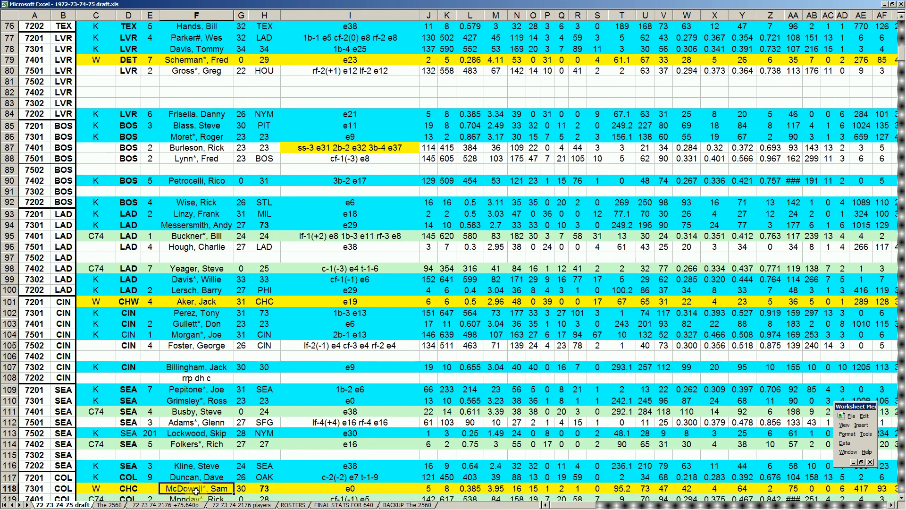
click(195, 477)
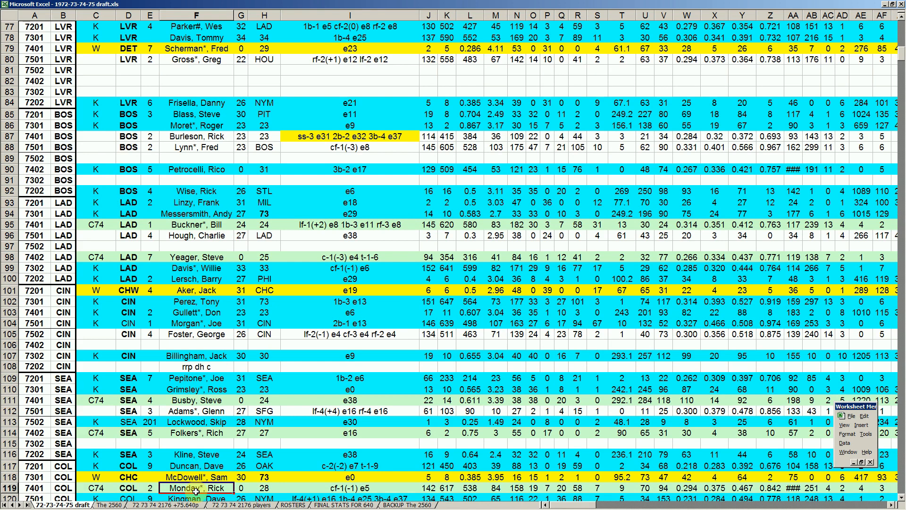
scroll(down, 3)
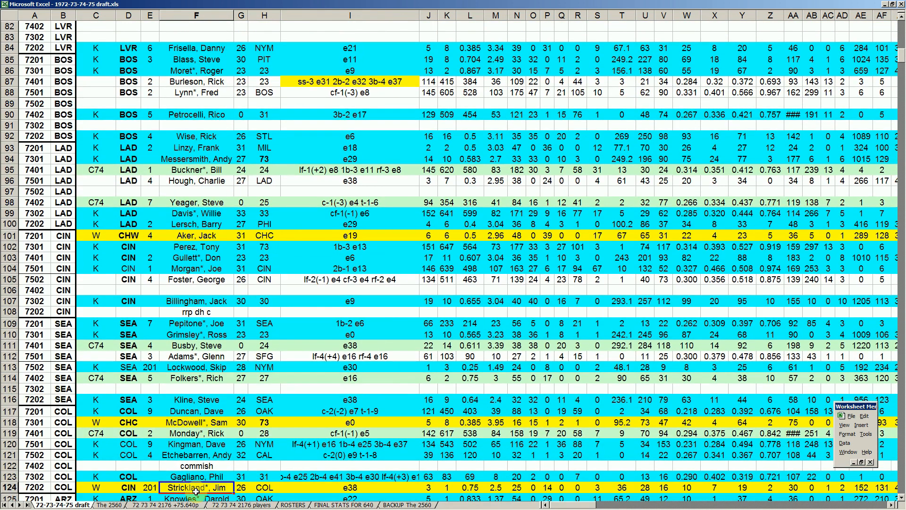
click(196, 476)
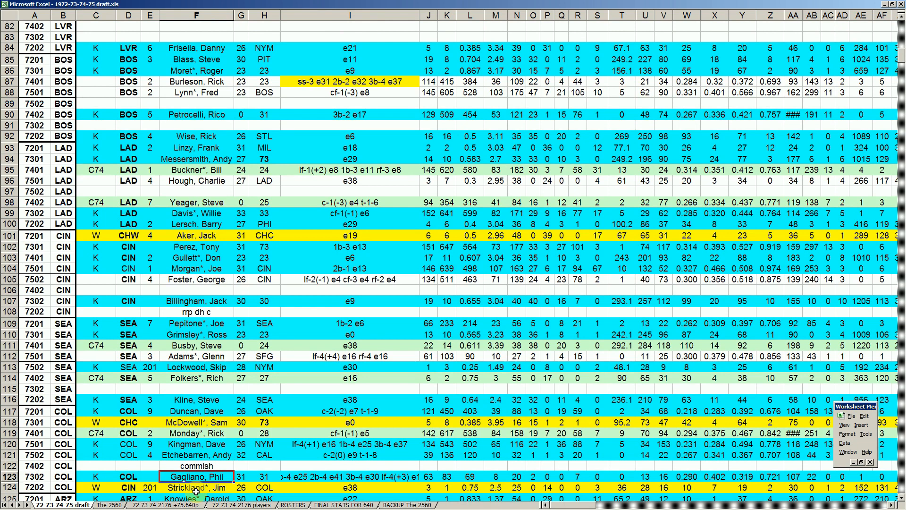
click(196, 487)
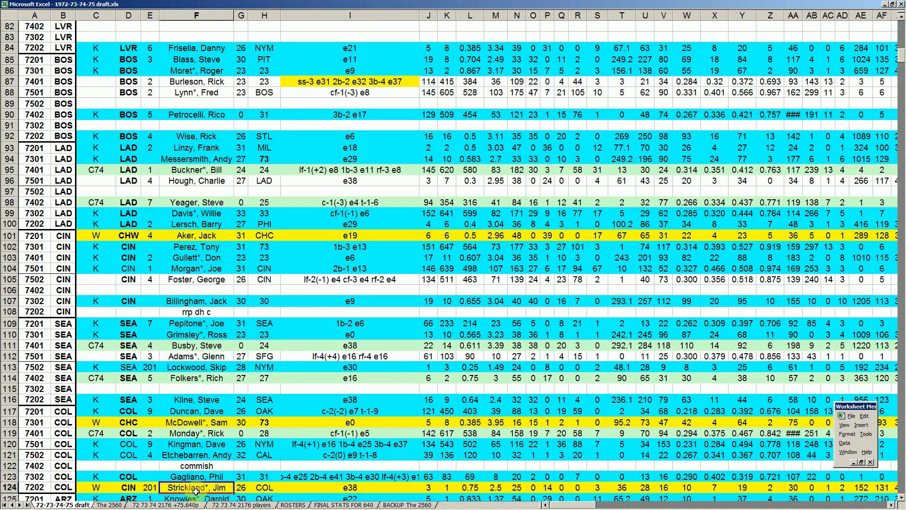
click(196, 476)
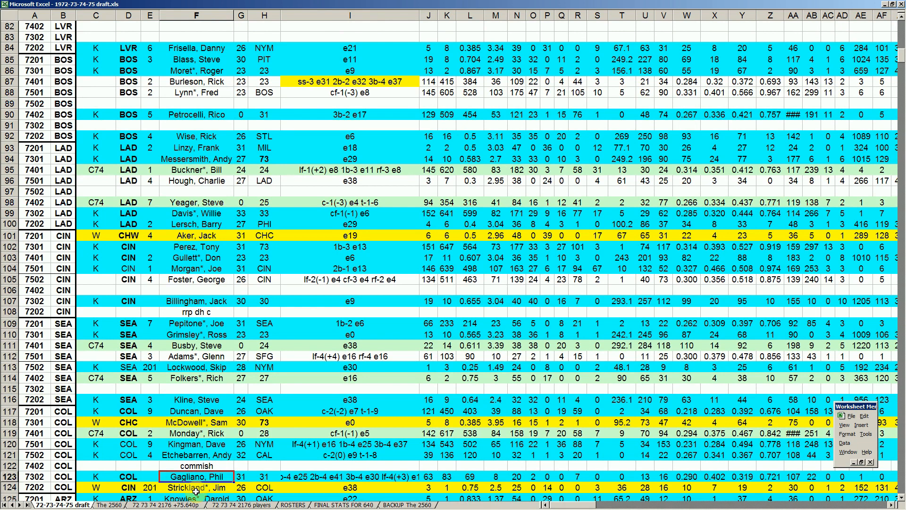
click(196, 488)
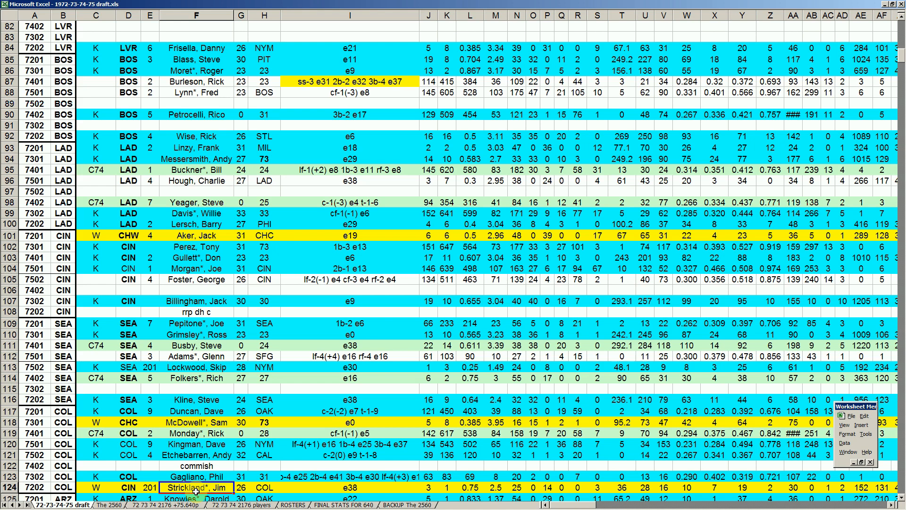
Check Strickland's pick 201 and the row 122 commish note, then bring the ARZ roster into view
click(841, 486)
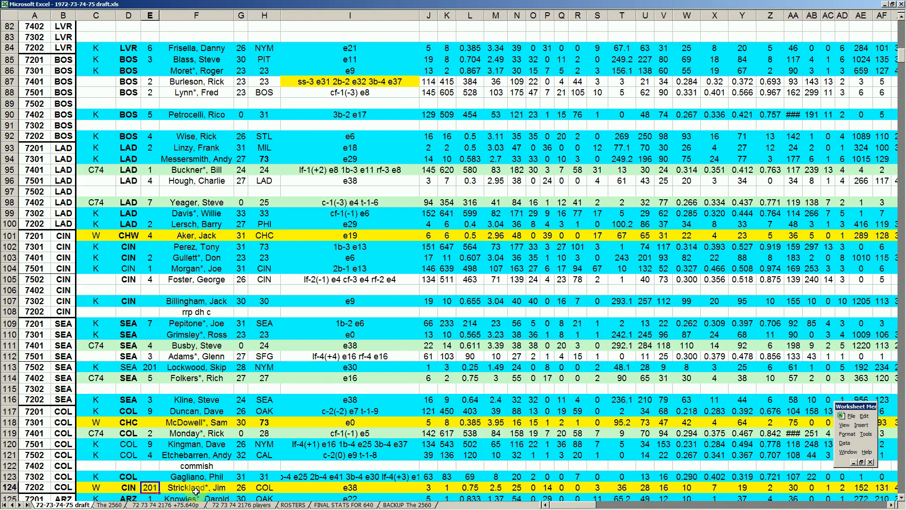
click(197, 466)
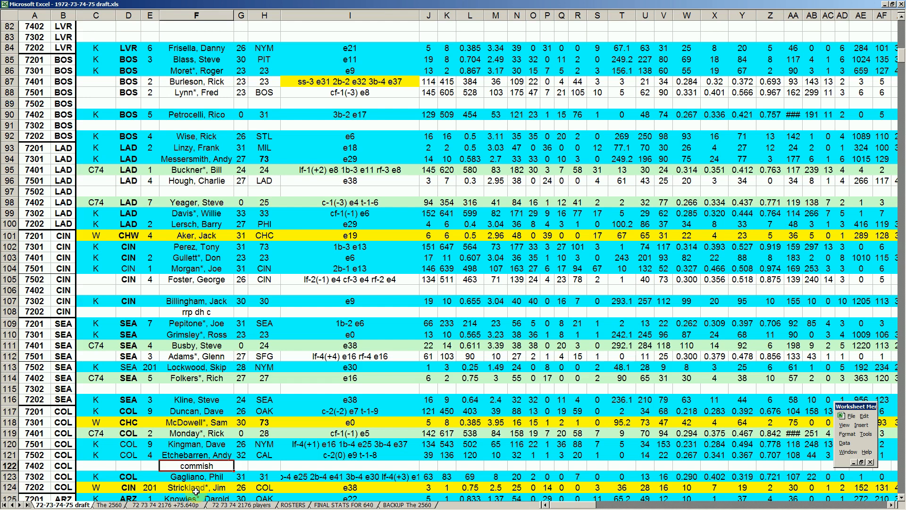
click(197, 487)
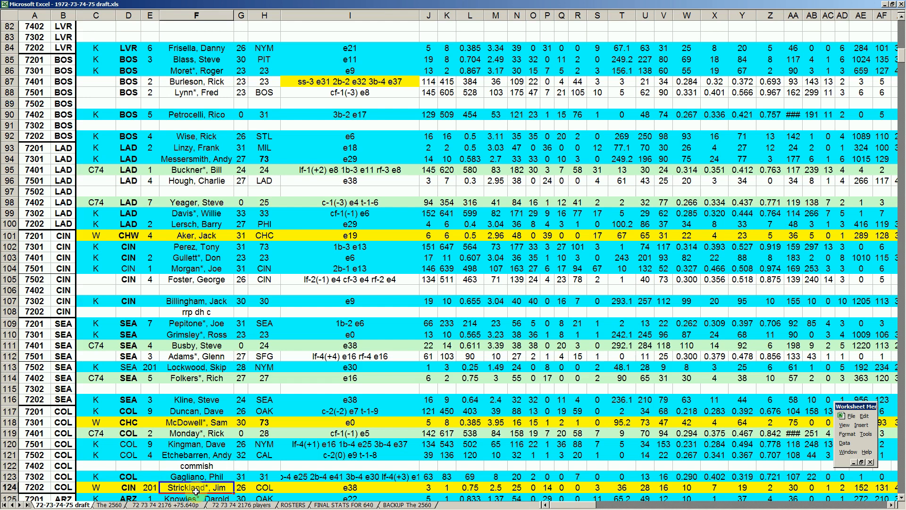
scroll(down, 3)
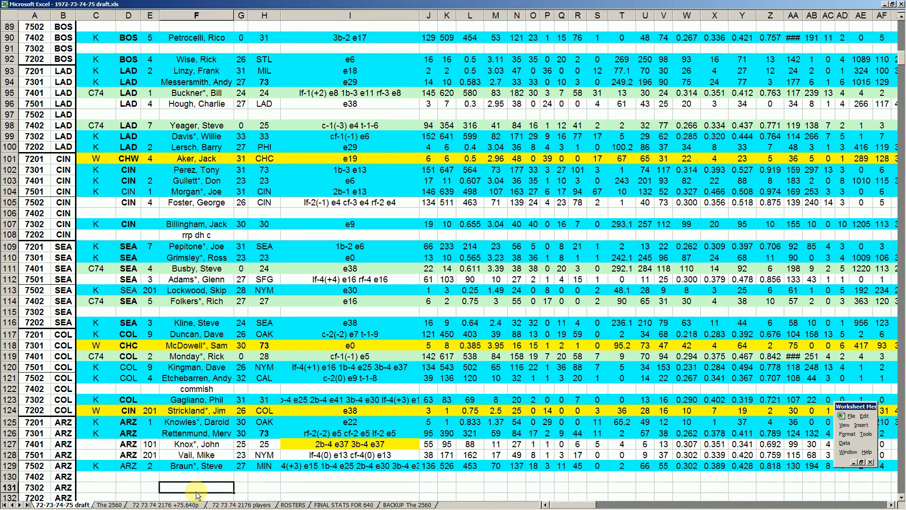
scroll(down, 3)
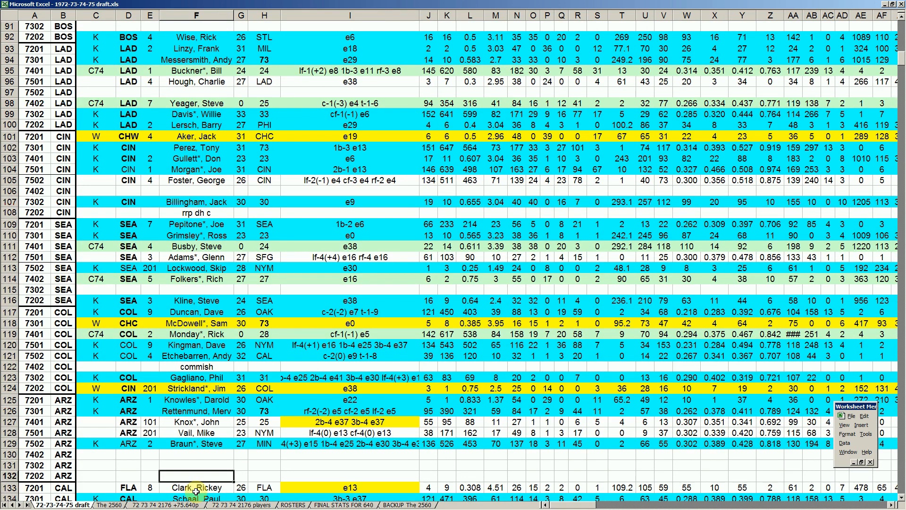